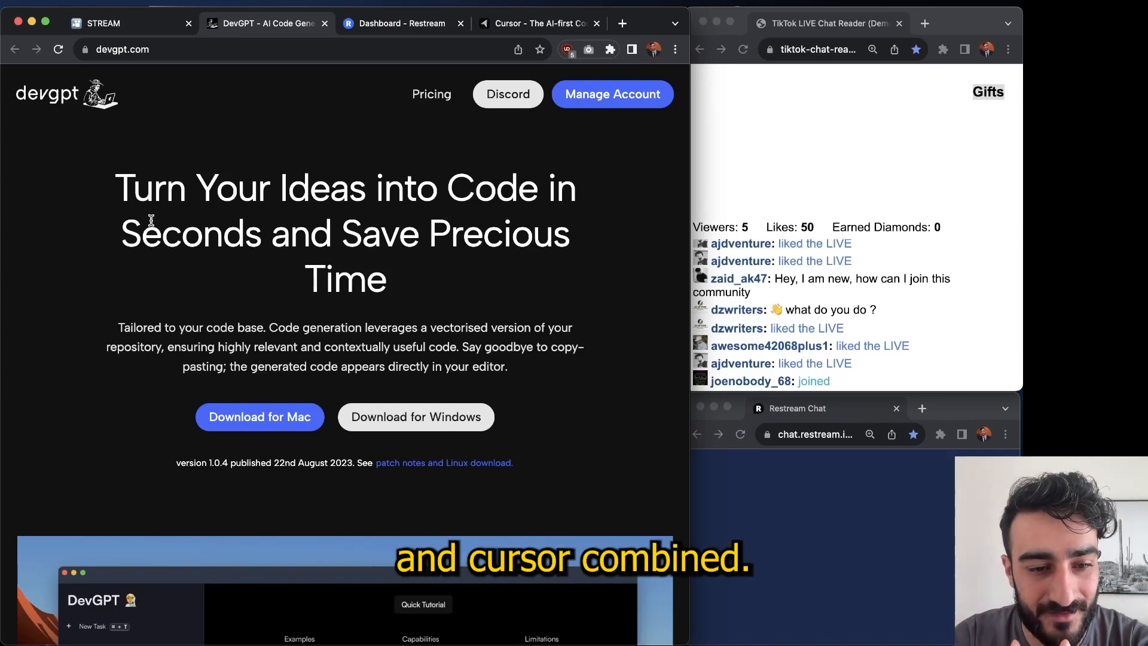
# Step: Scroll to the August 2023 Demo section and start the YouTube demo video
pyautogui.scroll(-3)
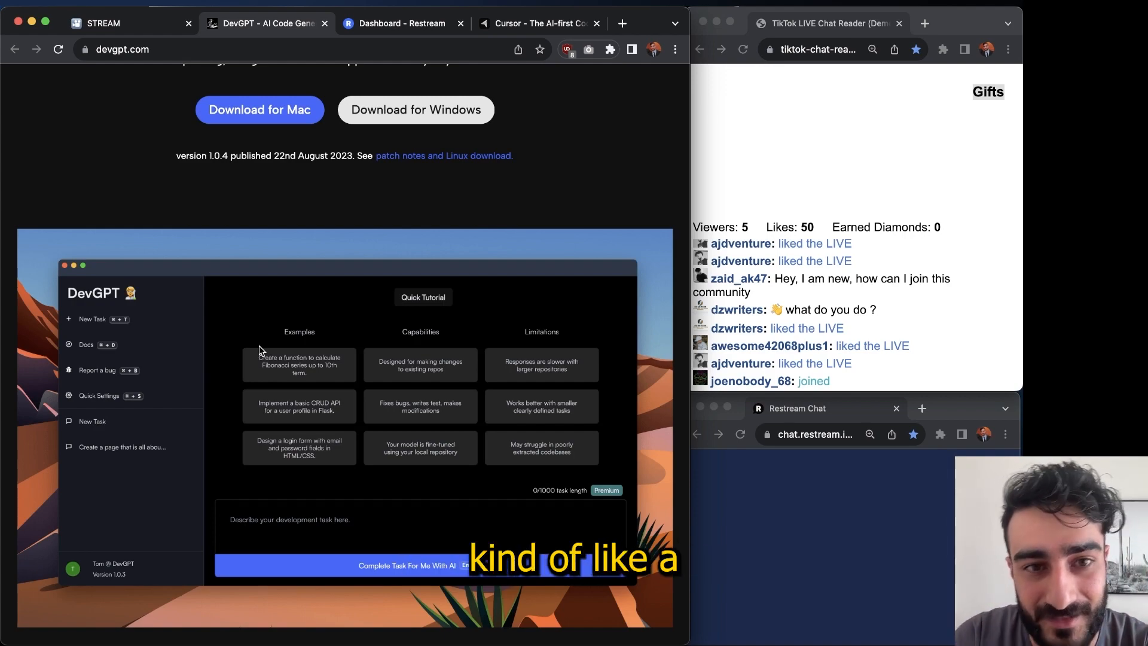
pyautogui.scroll(-3)
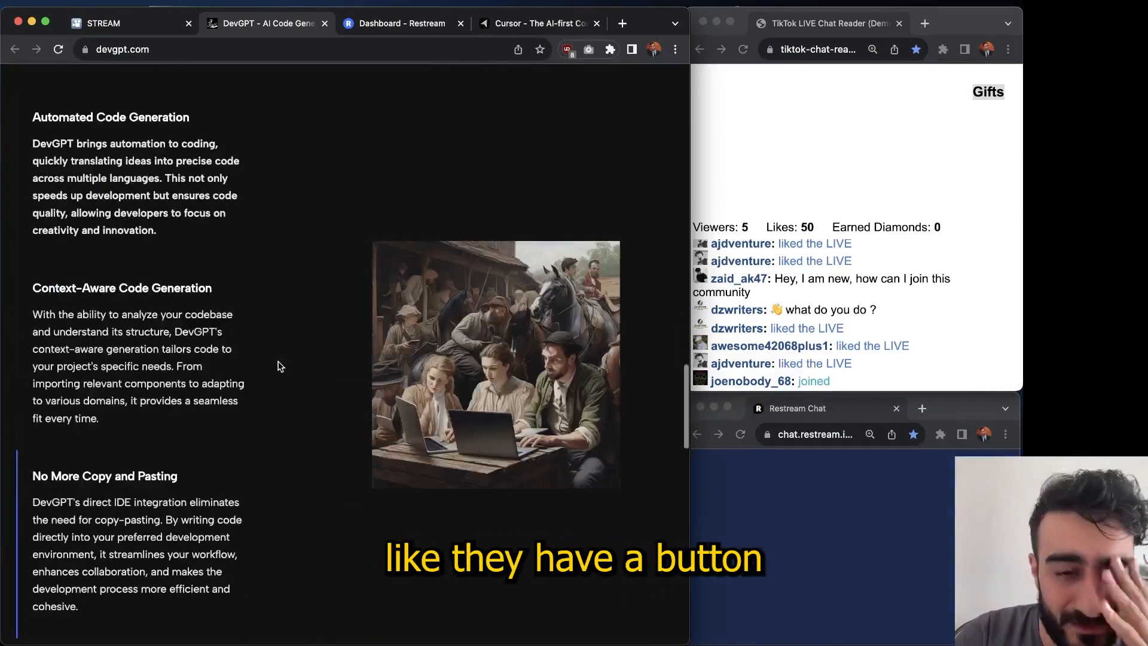
pyautogui.scroll(-3)
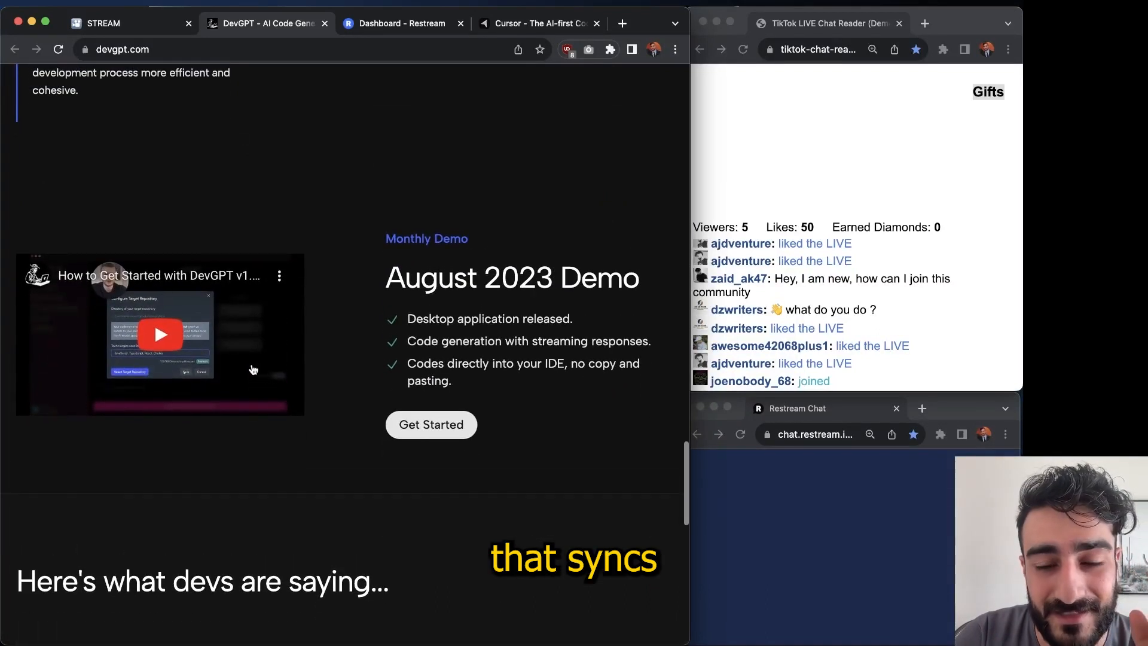
pyautogui.click(159, 333)
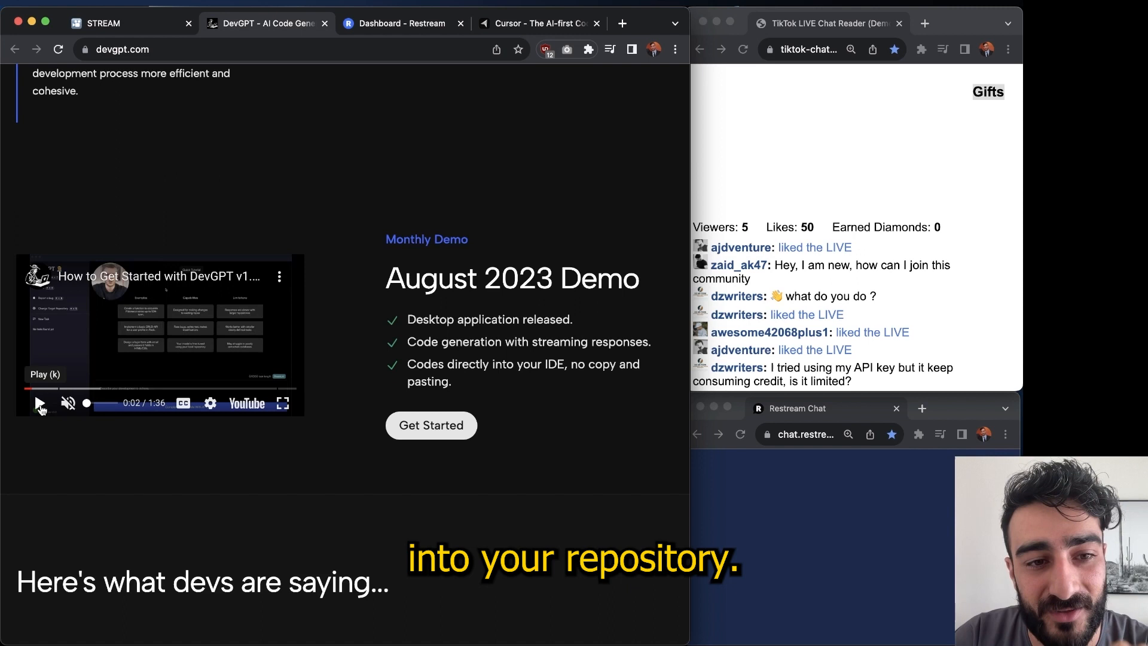
pyautogui.moveTo(334, 256)
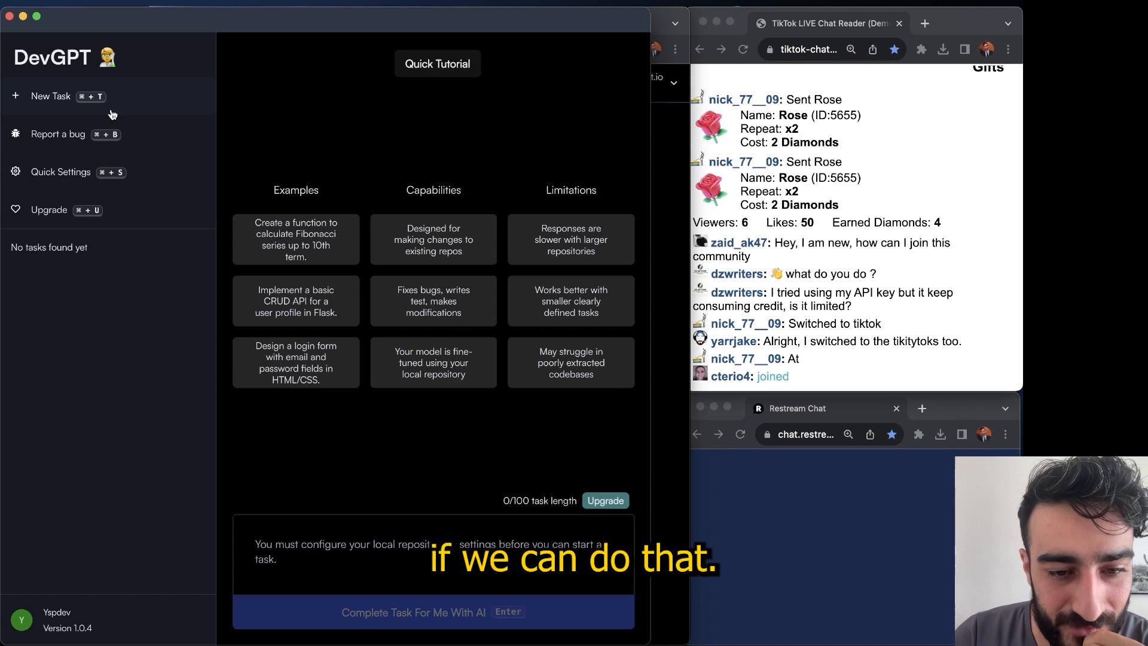
# Step: Enter the tech stack 'reactJS, react-three-fiber, three.js, zustand' in Quick Settings
pyautogui.click(61, 172)
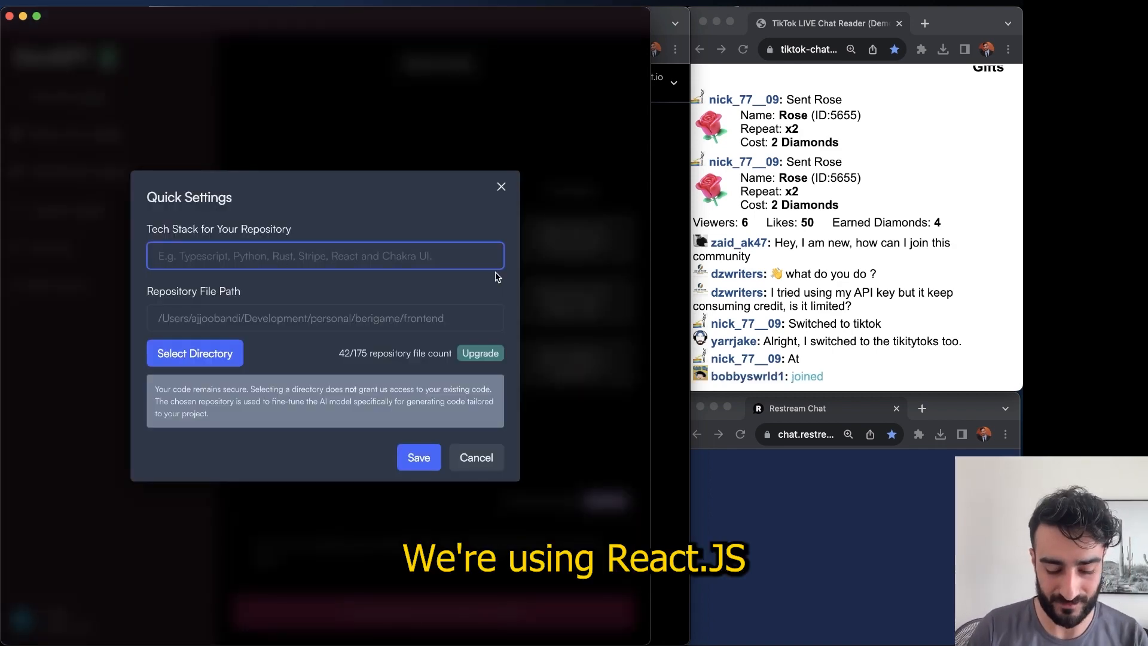
pyautogui.write('reactJS,')
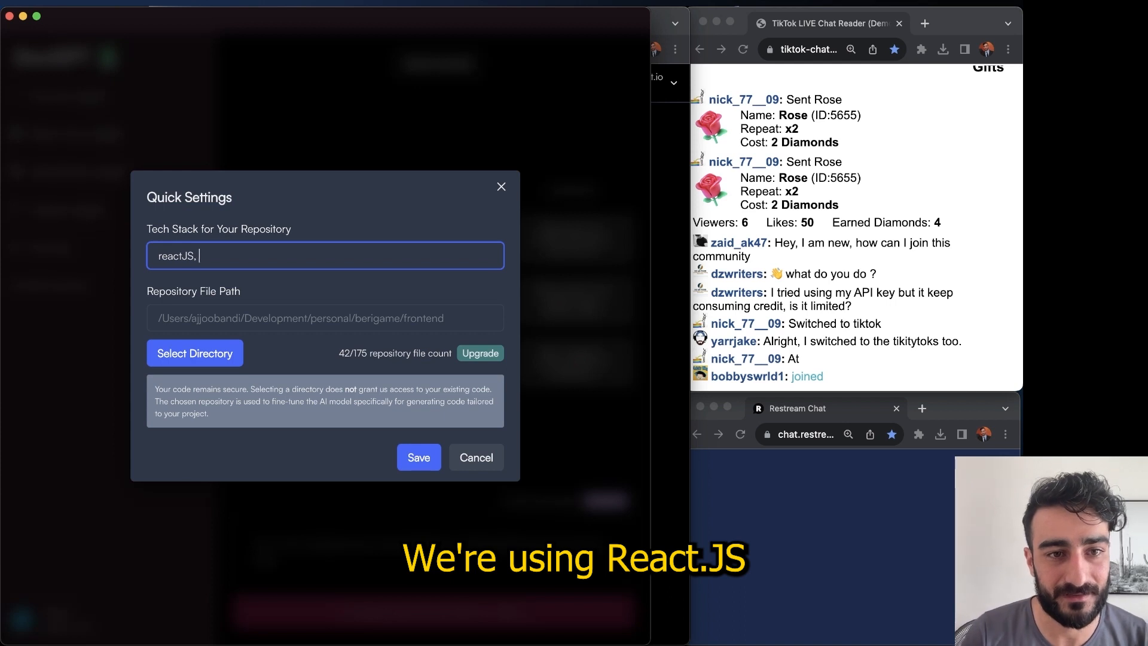
pyautogui.write('react-three-fiber, three.js')
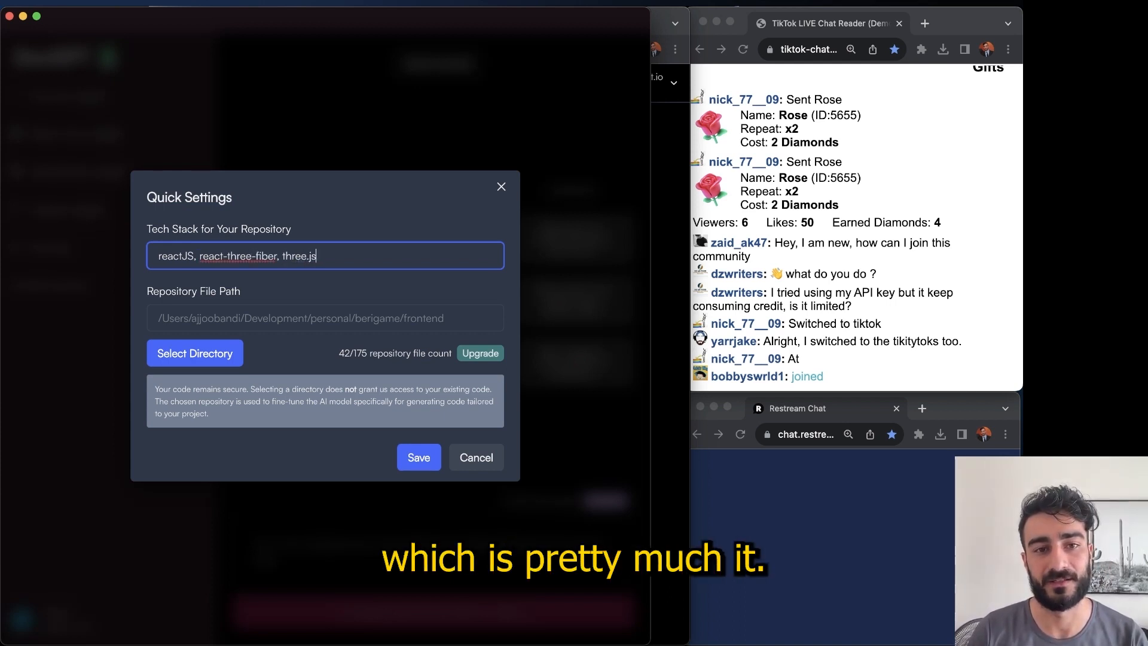
pyautogui.write('.')
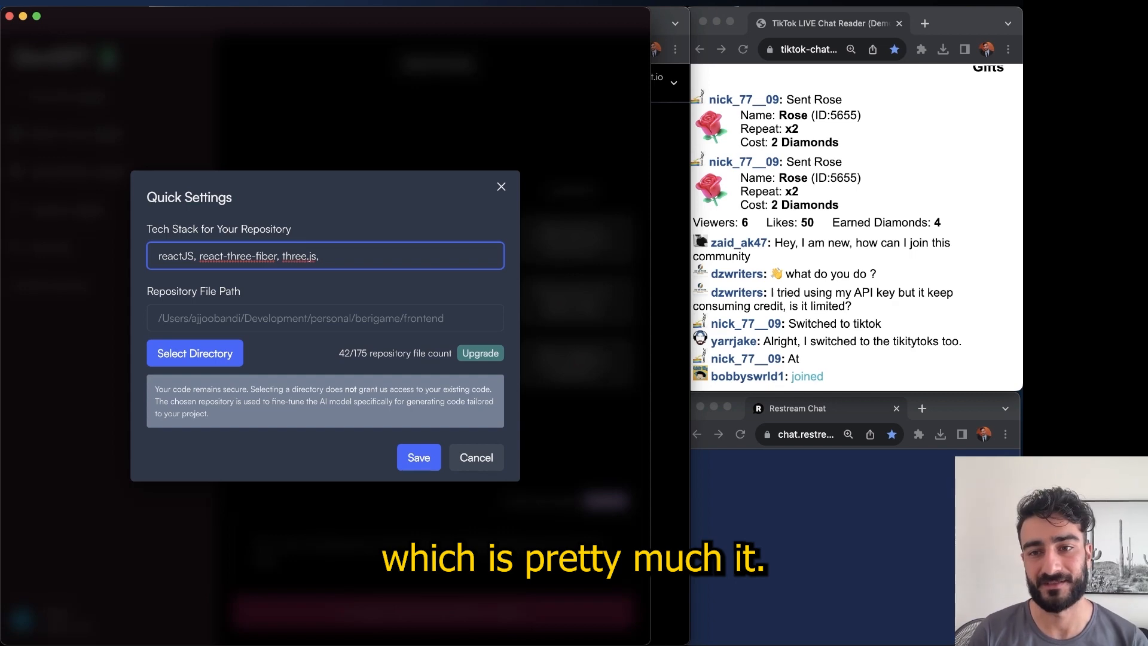
pyautogui.write('zustand')
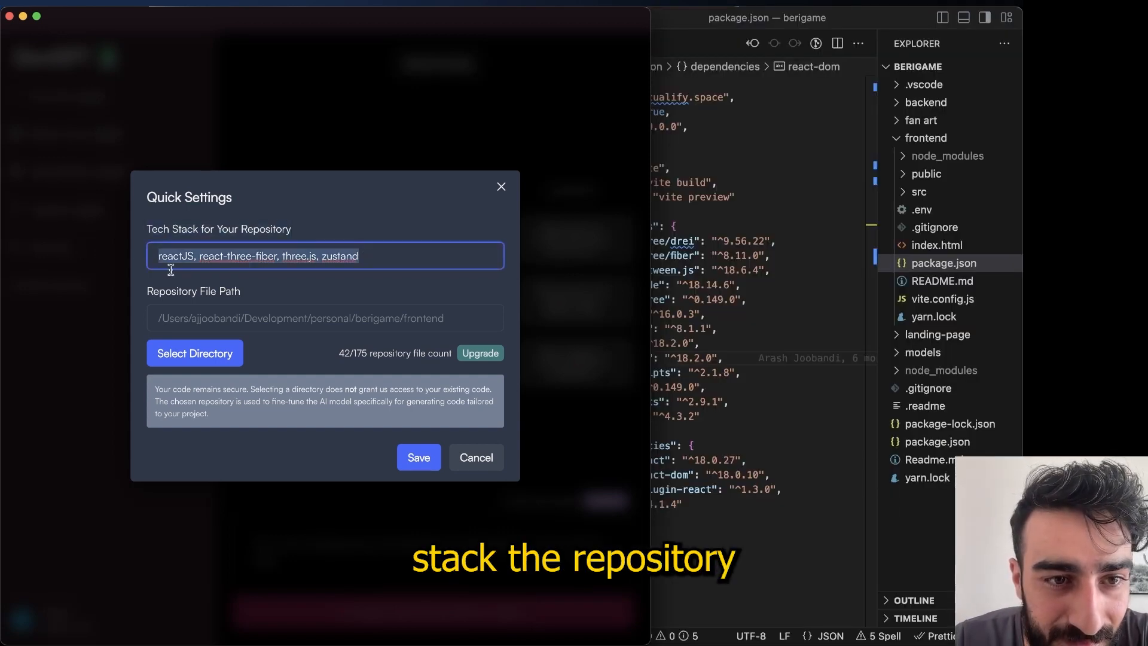
# Step: Save the repository settings and run 'yarn dev' in the berigame terminal
pyautogui.click(418, 457)
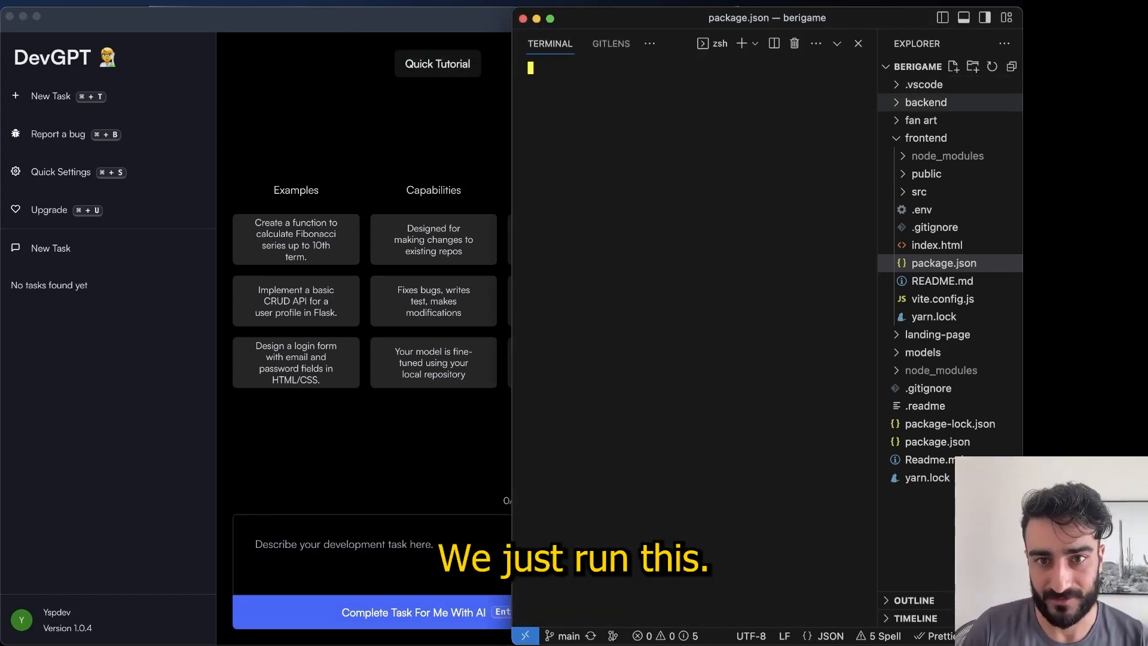
pyautogui.write('yarn dev')
pyautogui.click(372, 554)
pyautogui.write('m')
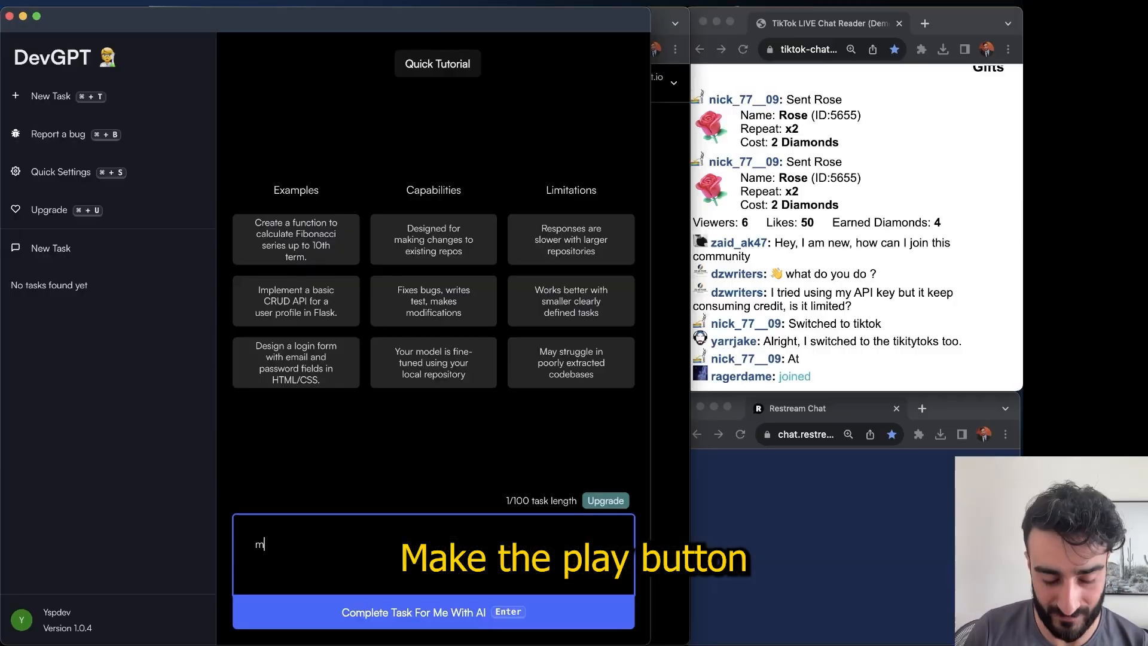
# Step: Submit the task 'make the play button in the Modal.tsx component hide the whole modal when clicked.'
pyautogui.write('ake the play button in the Modal.tsx component hide th')
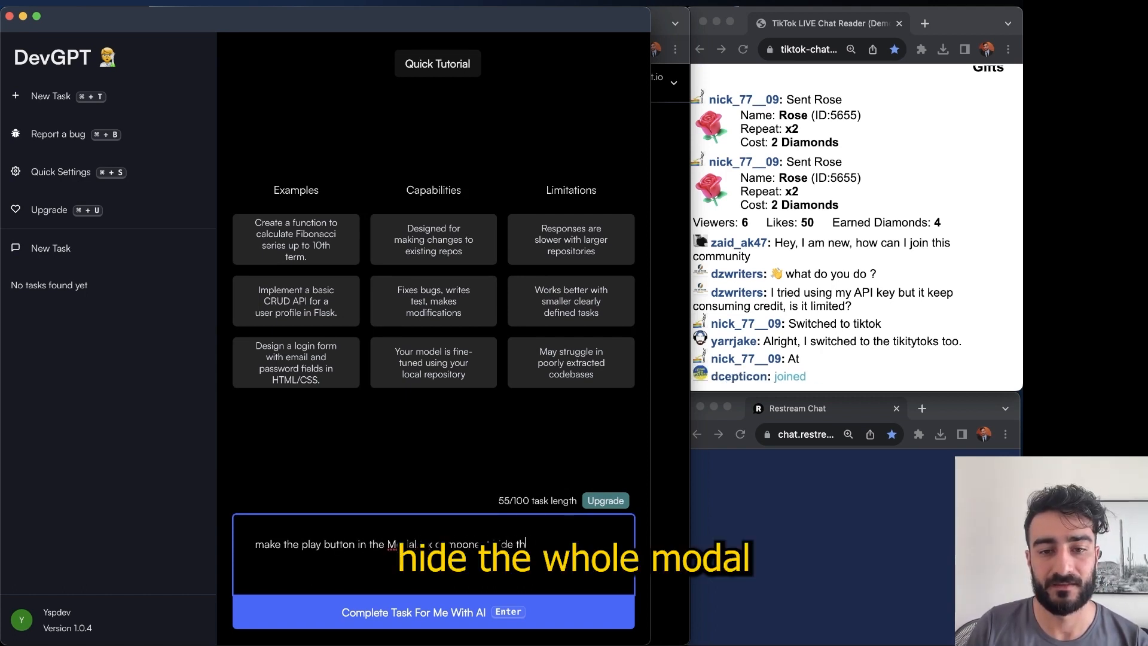
pyautogui.write('when clicked.')
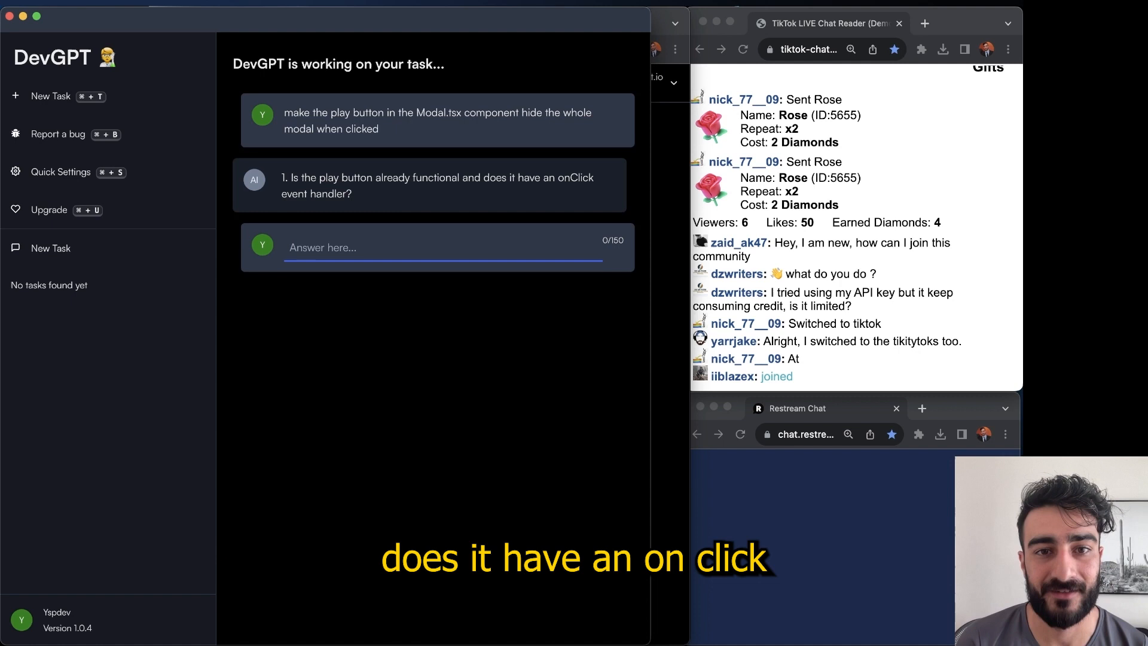
# Step: Answer 'no' and 'its it's own component inside a UI manager component', then begin the third answer 'hide the whole modal'
pyautogui.write('no')
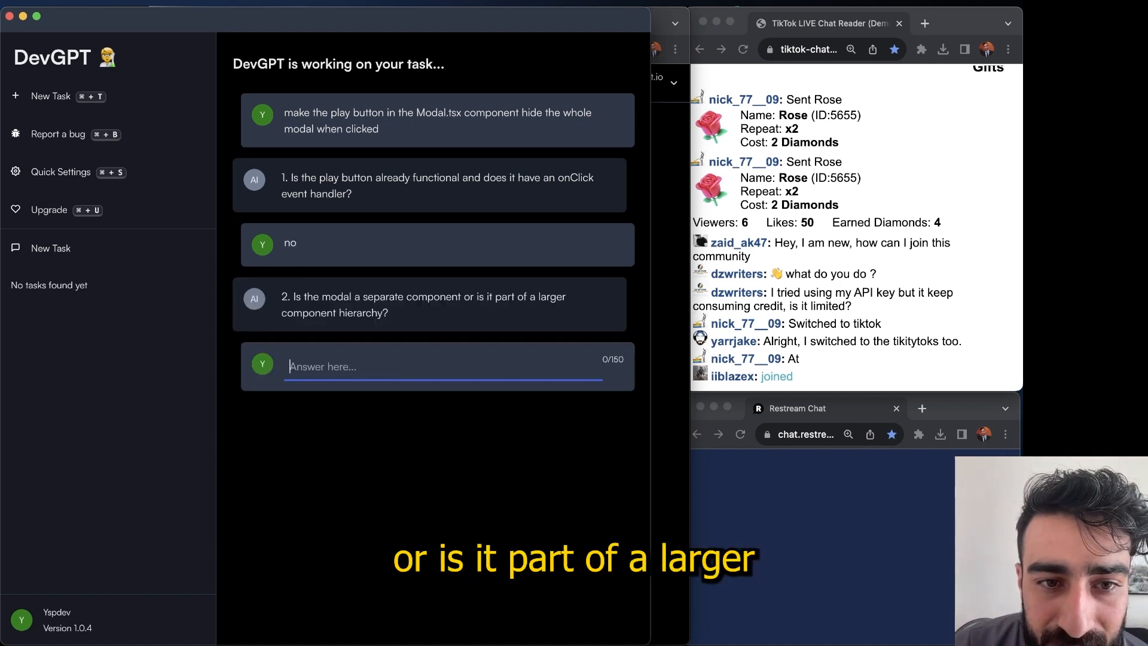
pyautogui.write("its it's own")
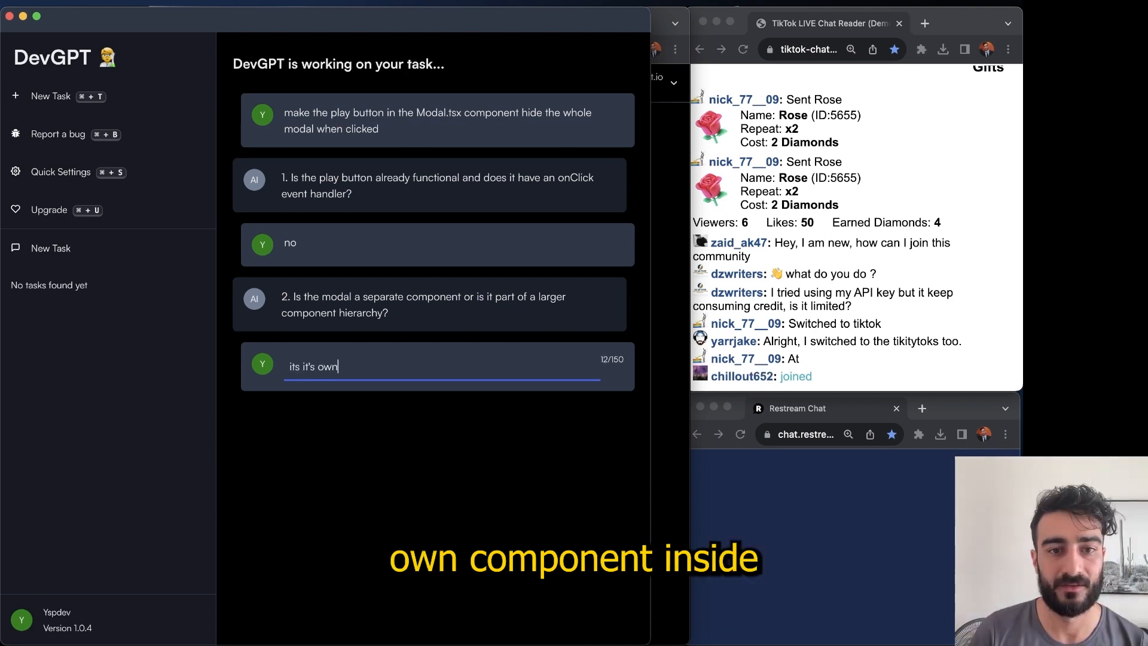
pyautogui.write('component inside')
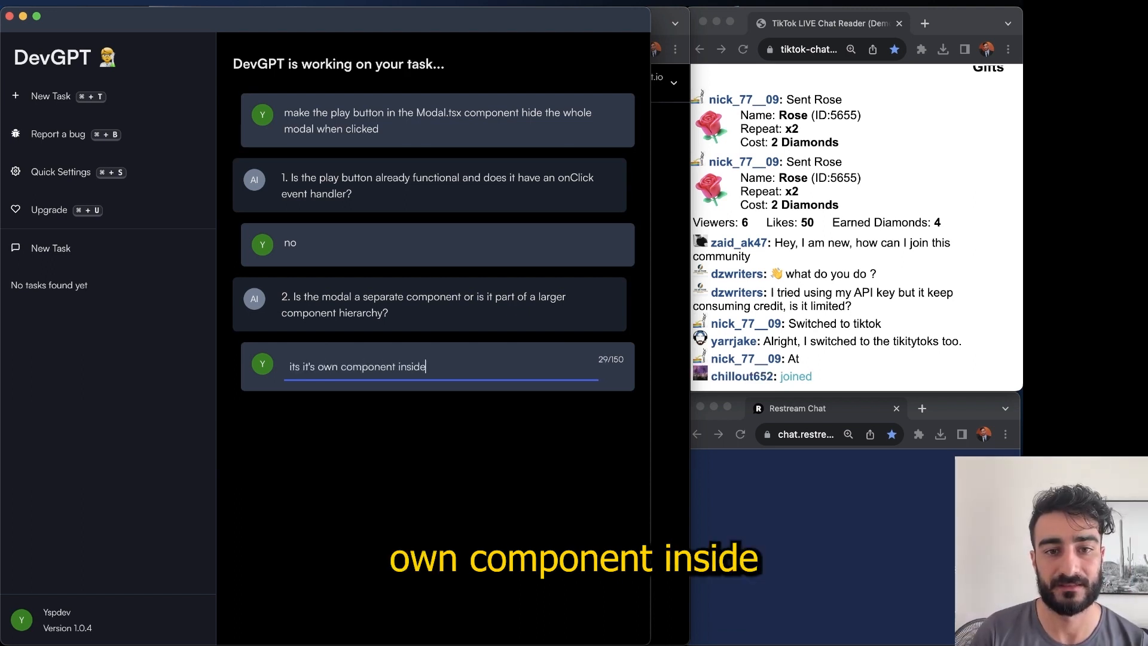
pyautogui.write('a UI manager compo')
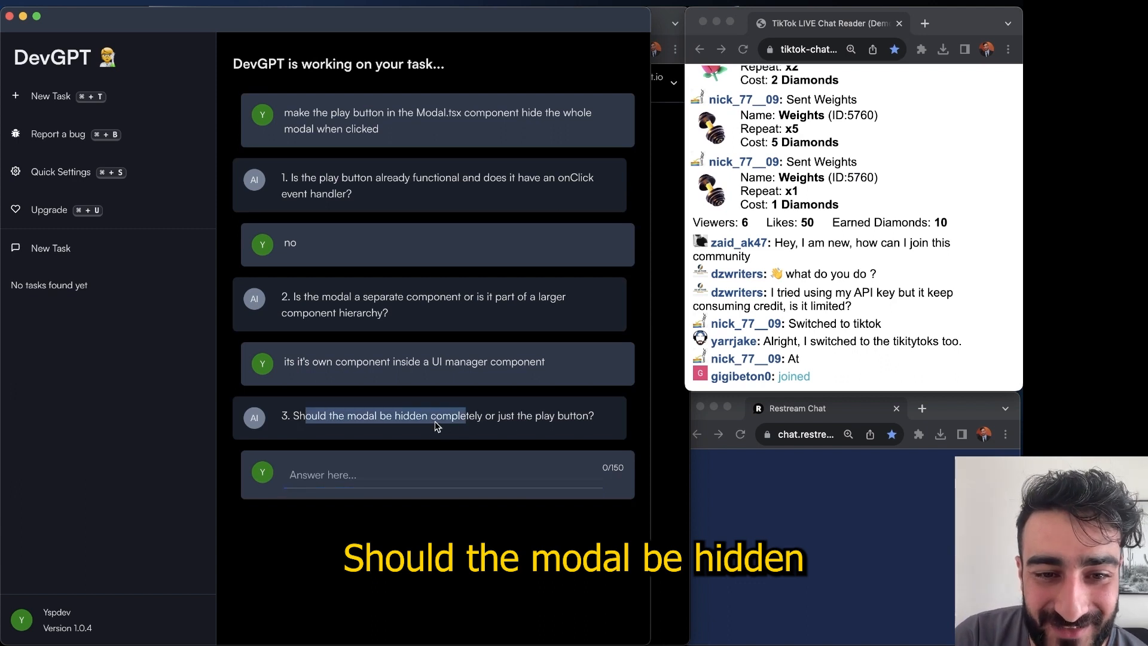
pyautogui.click(439, 475)
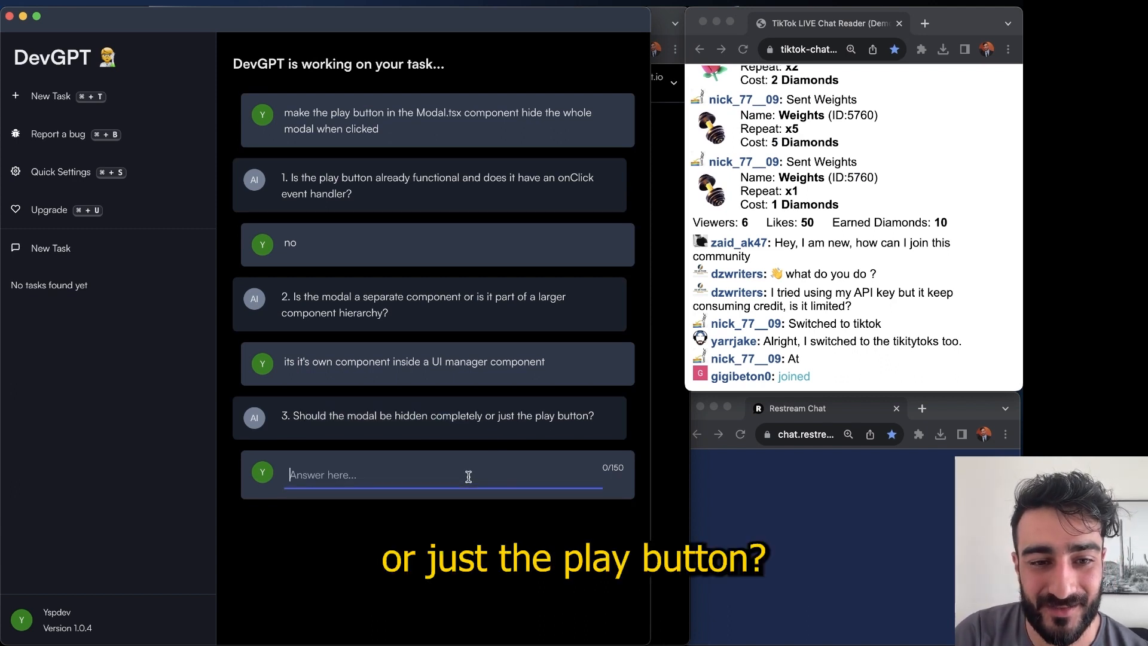
pyautogui.write('hide the who')
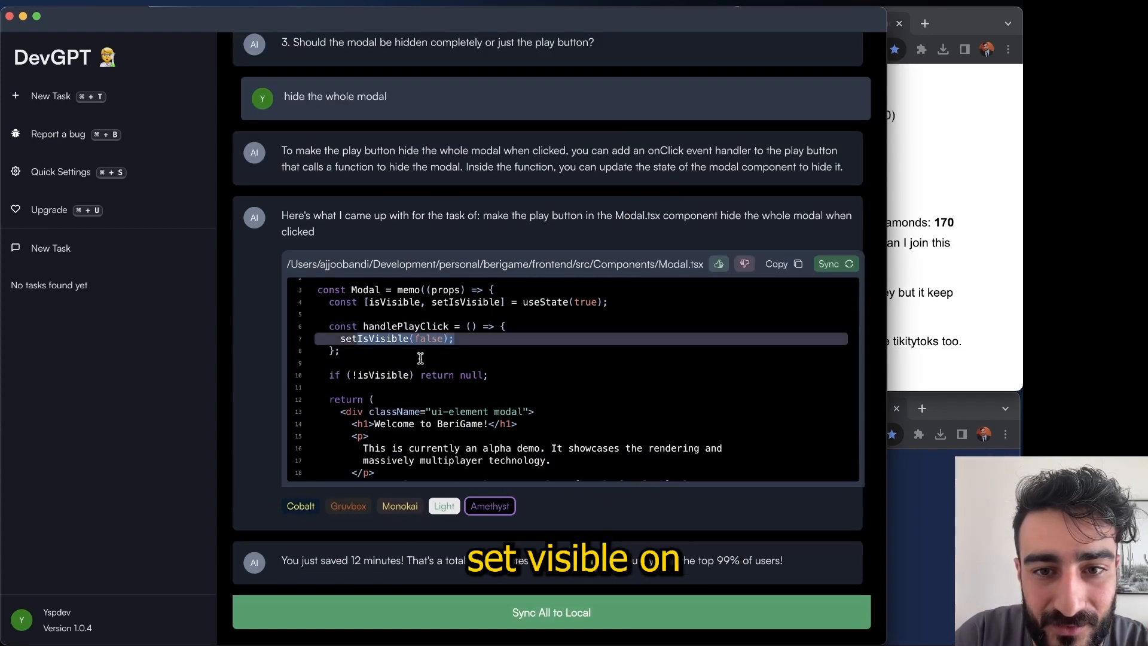
# Step: Review the generated Modal.tsx handlePlayClick code and Sync All to Local
pyautogui.scroll(-3)
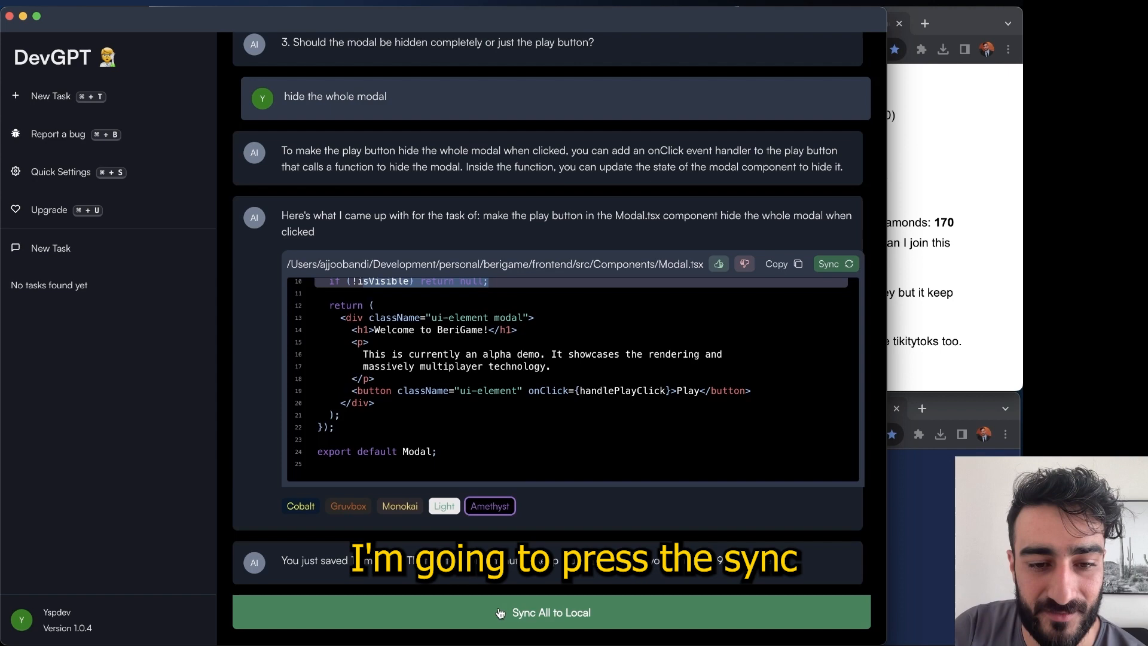
pyautogui.click(552, 613)
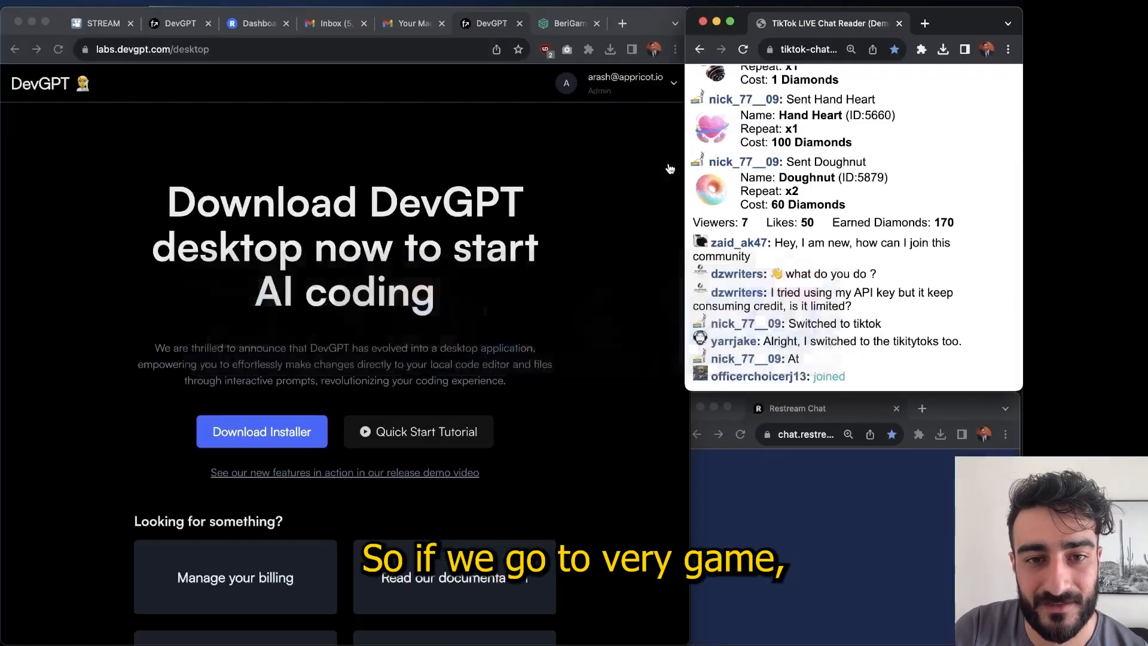
# Step: Switch to the BeriGame localhost page and start Play to confirm the welcome modal hides
pyautogui.click(567, 22)
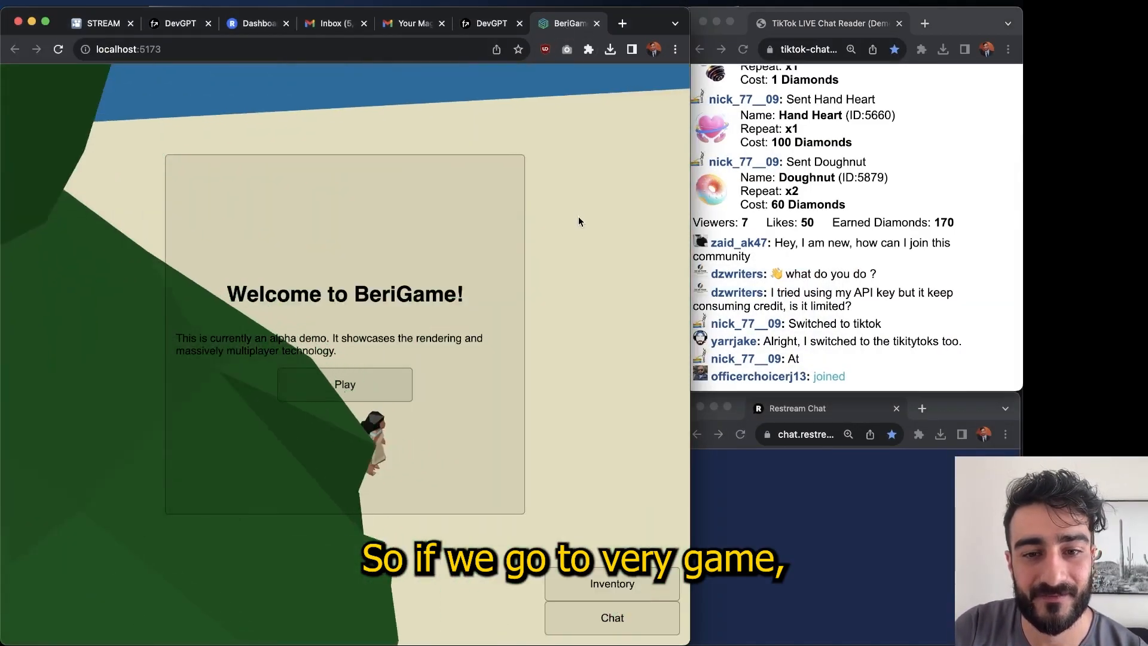
pyautogui.click(344, 383)
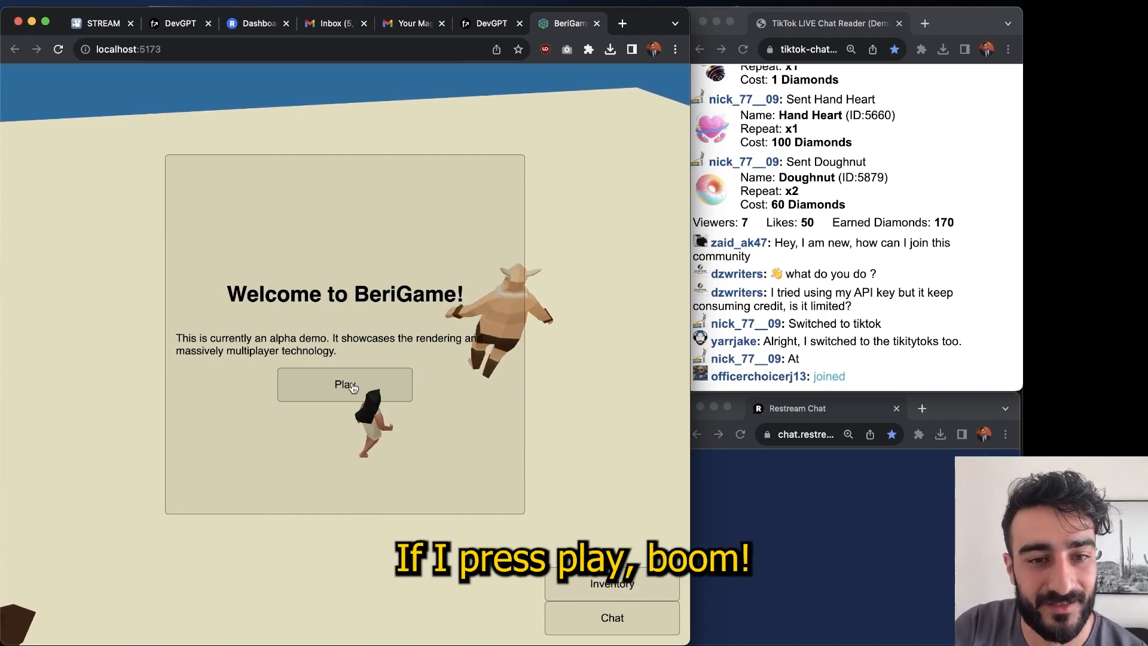
pyautogui.click(344, 384)
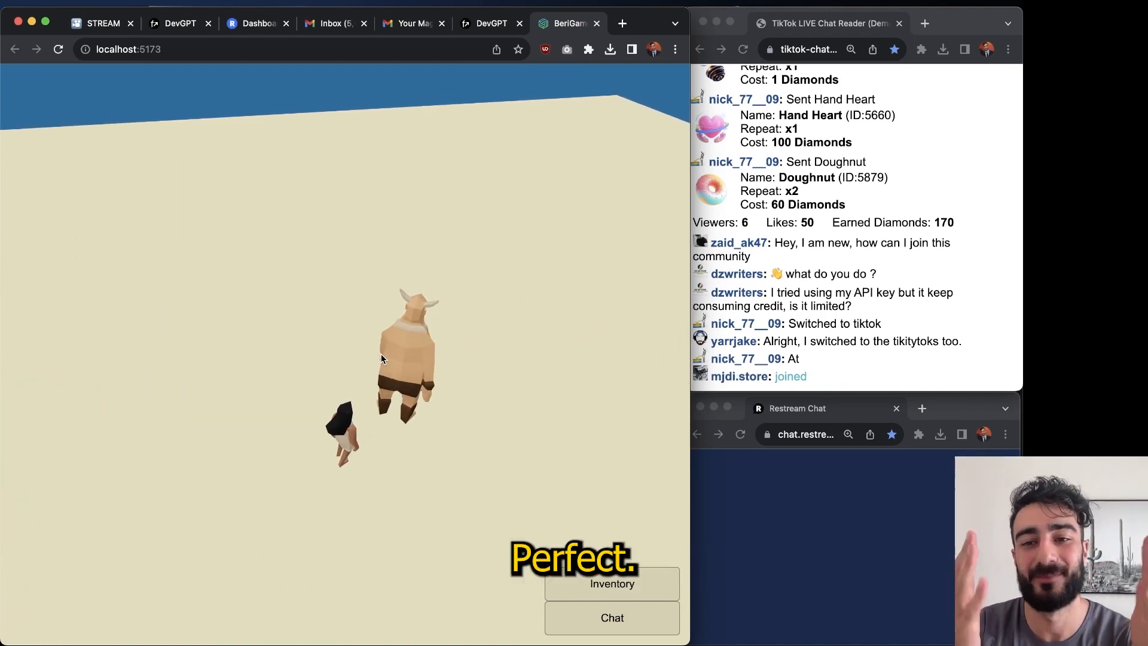